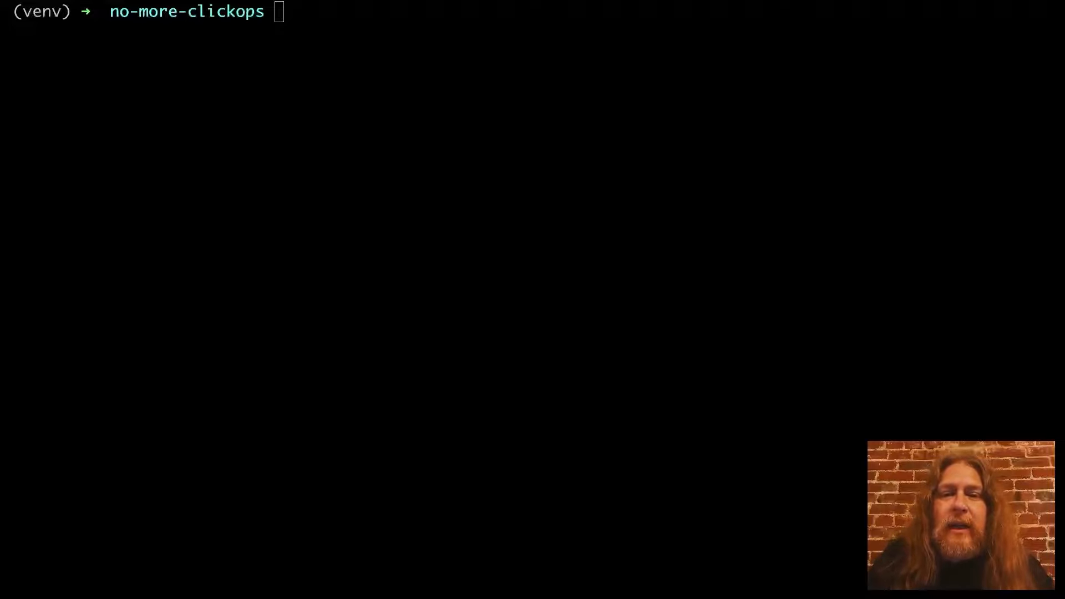
- Run aws ec2 describe-vpcs with JSON output to list every VPC's CIDR, state, ID and tags
{"action": "type", "text": "aws ec2 describe-vpcs --output json"}
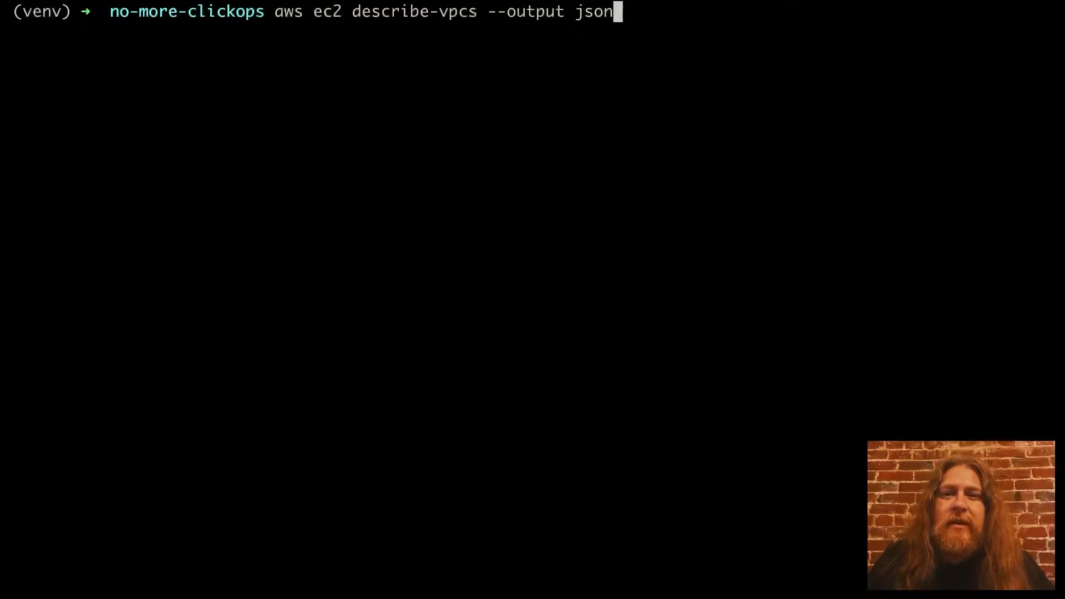
{"action": "key", "text": "Return"}
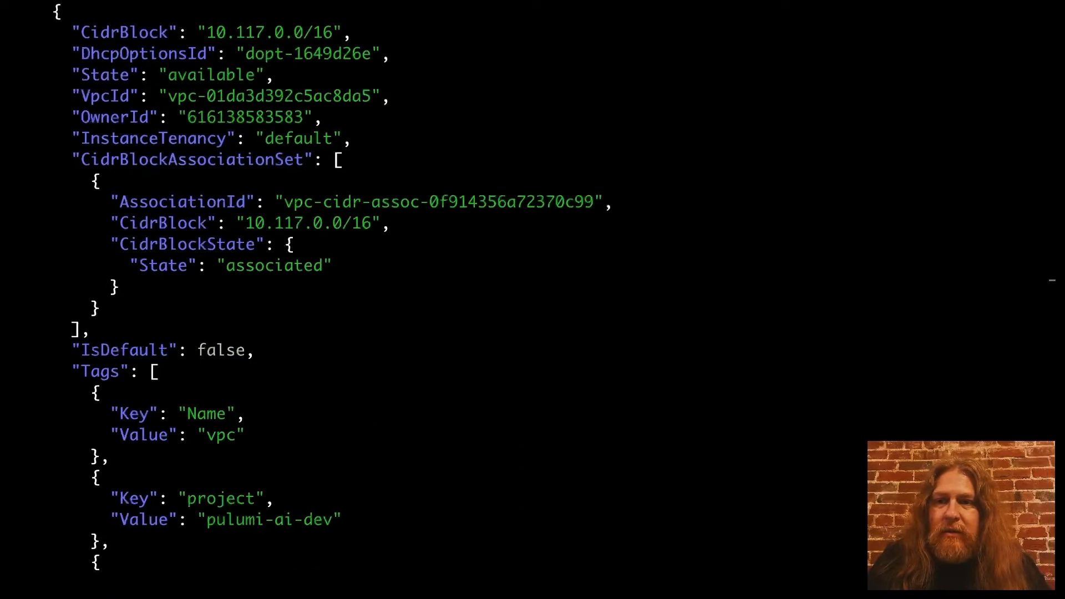
- Scroll down through the VPC JSON output to read the remaining entries
{"action": "scroll", "scroll_direction": "down", "scroll_amount": 3}
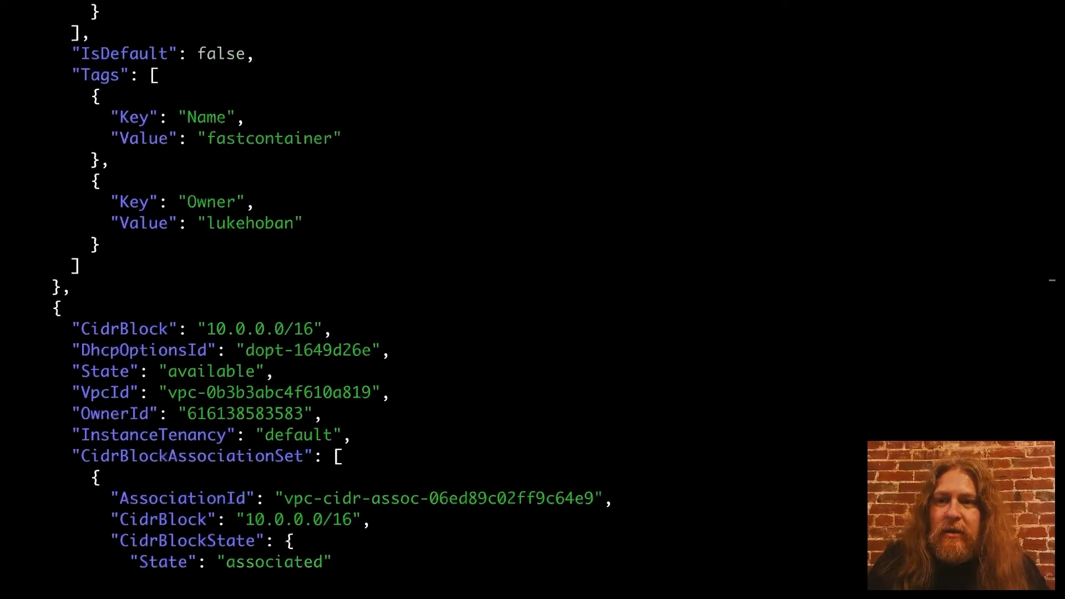
{"action": "scroll", "scroll_direction": "down", "scroll_amount": 3}
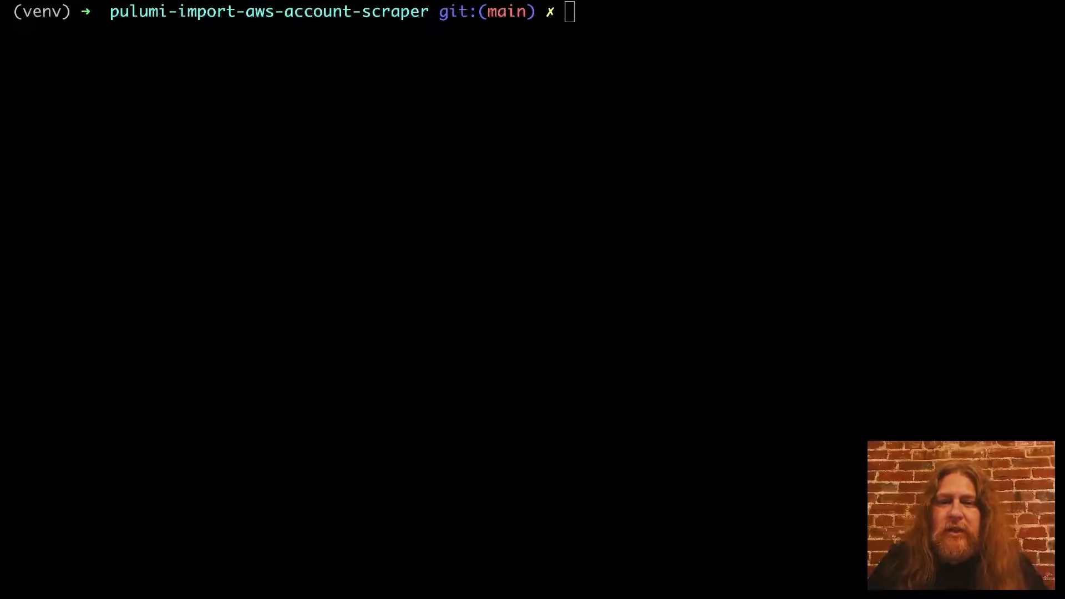
- Filter resources.json with jq to names containing 'thor' and save the result to resources-filtered.json
{"action": "type", "text": "cat resources.json | jq '.resources |= map(select(.name | contains(\"thor\")))'"}
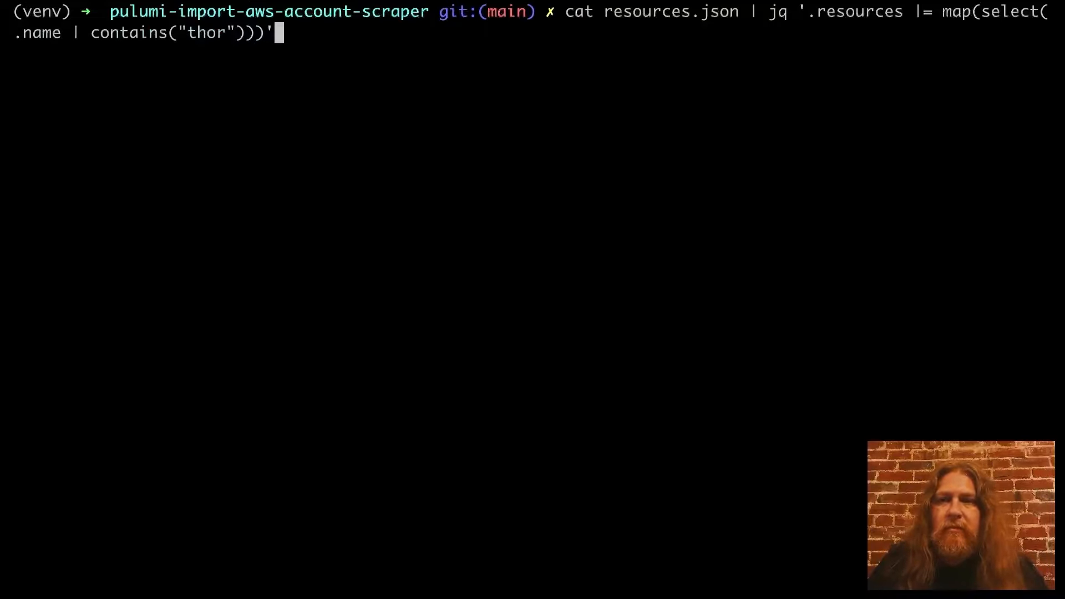
{"action": "key", "text": "Return"}
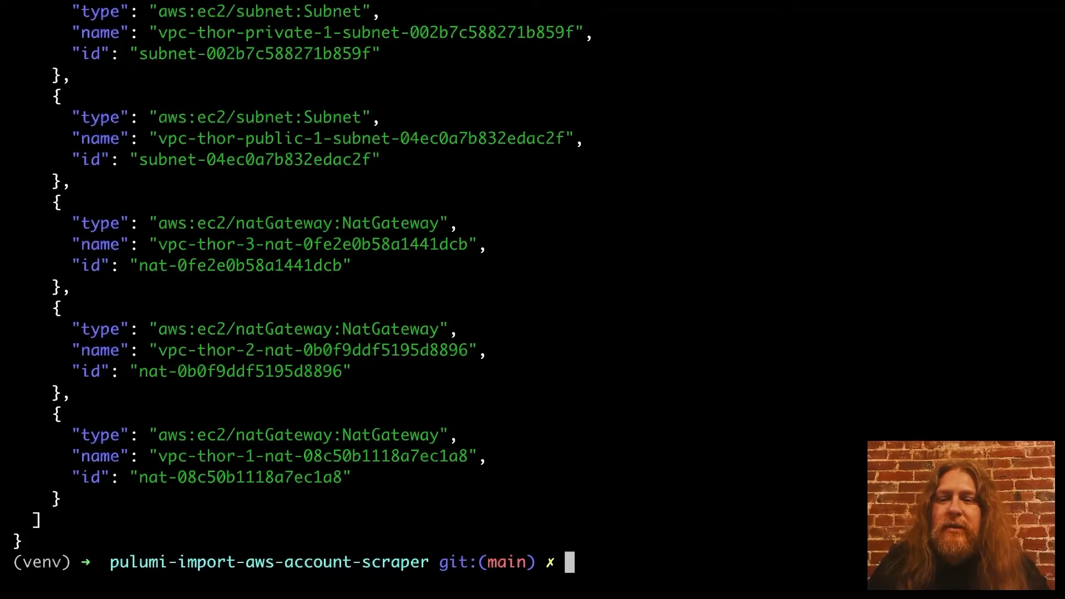
{"action": "key", "text": "Return"}
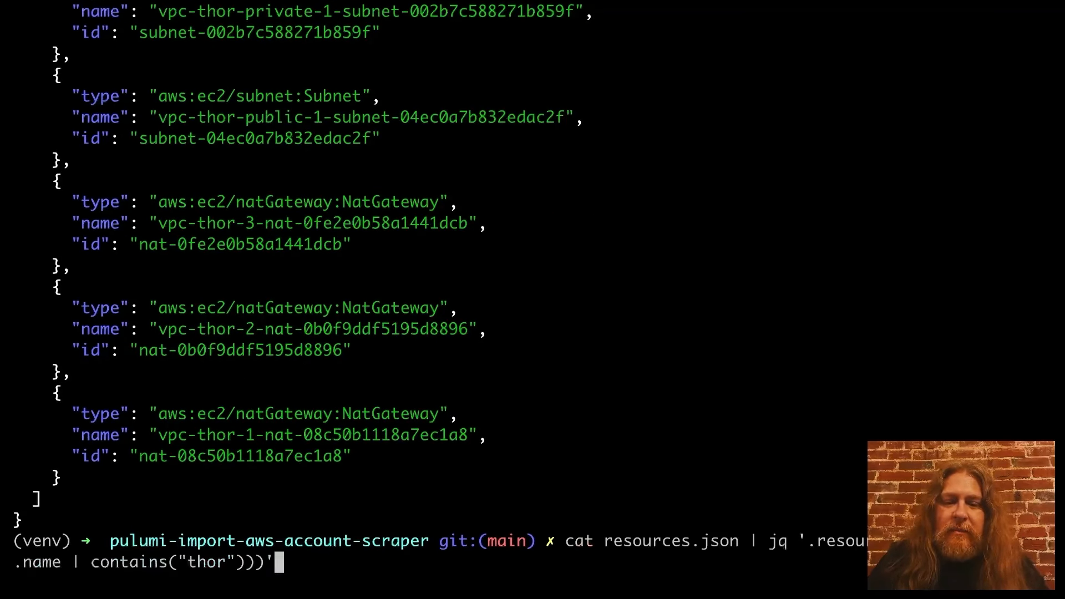
{"action": "type", "text": "> resources-filter"}
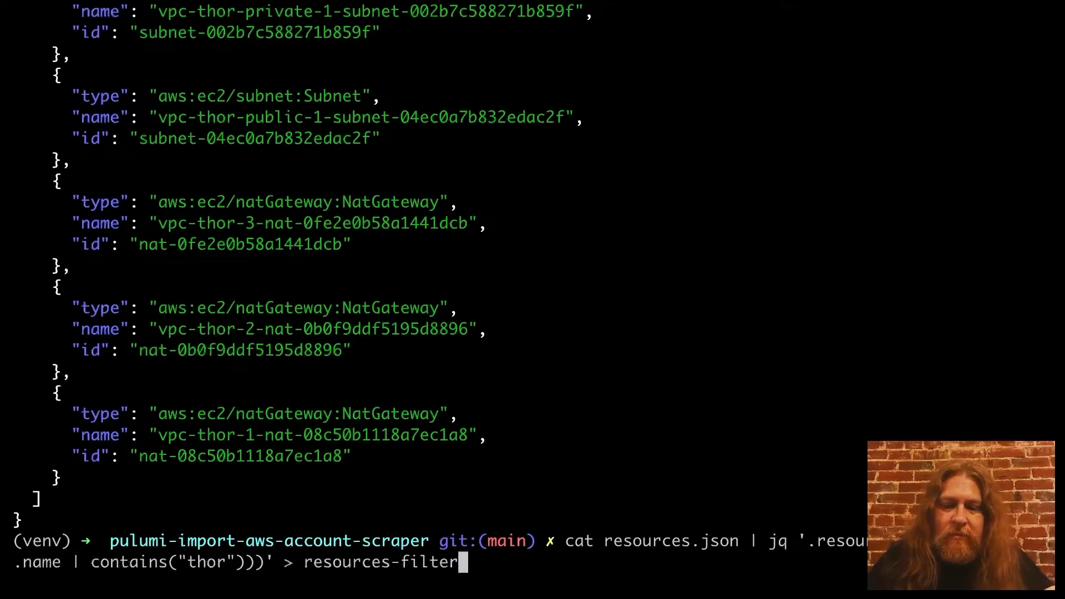
{"action": "key", "text": "Return"}
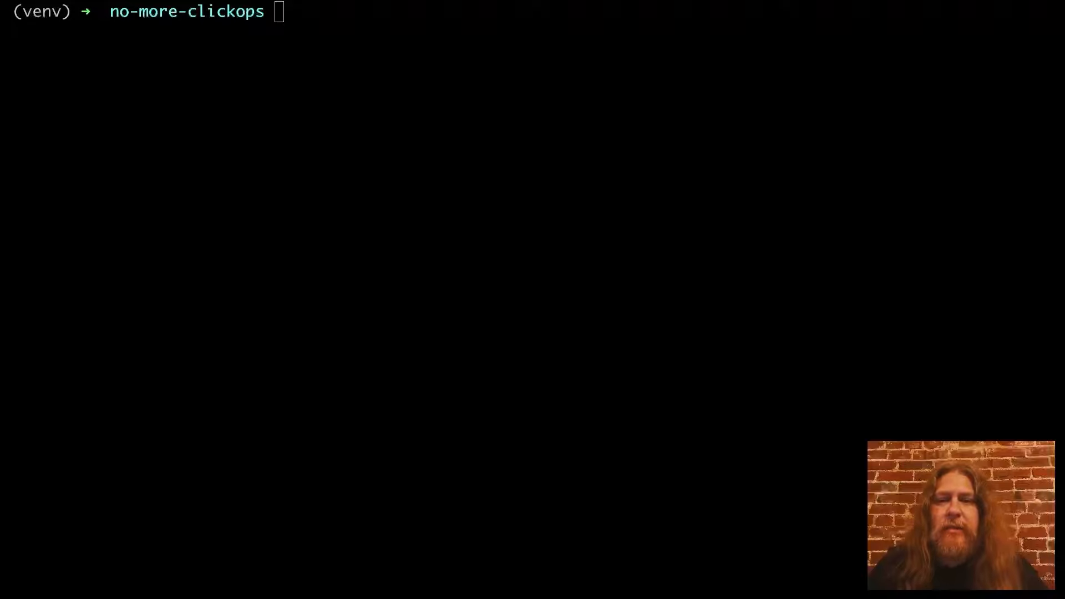
- Run pulumi import on resources-filtered.json generating __main__.py, then bring the file up in vim
{"action": "type", "text": "pulumi import -f resources-filtered.json -o __main__.py"}
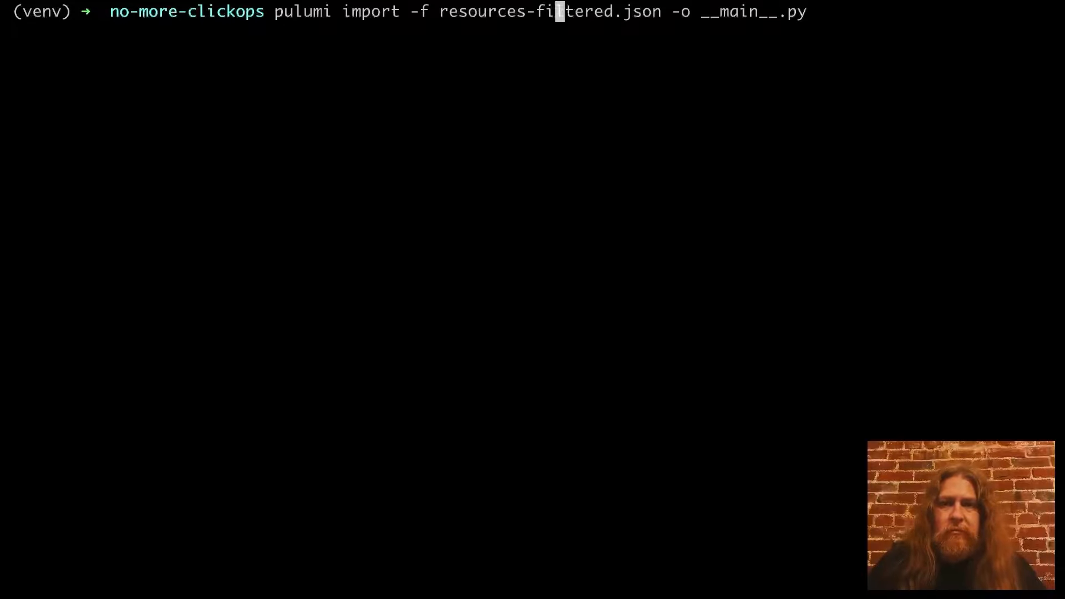
{"action": "key", "text": "End"}
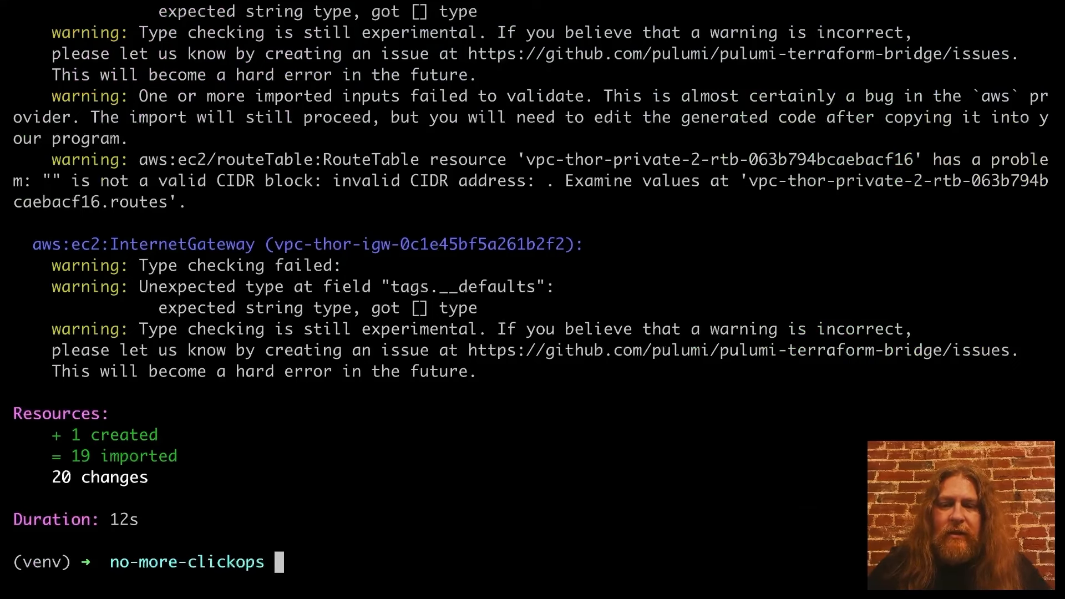
{"action": "type", "text": "vim __main__.py"}
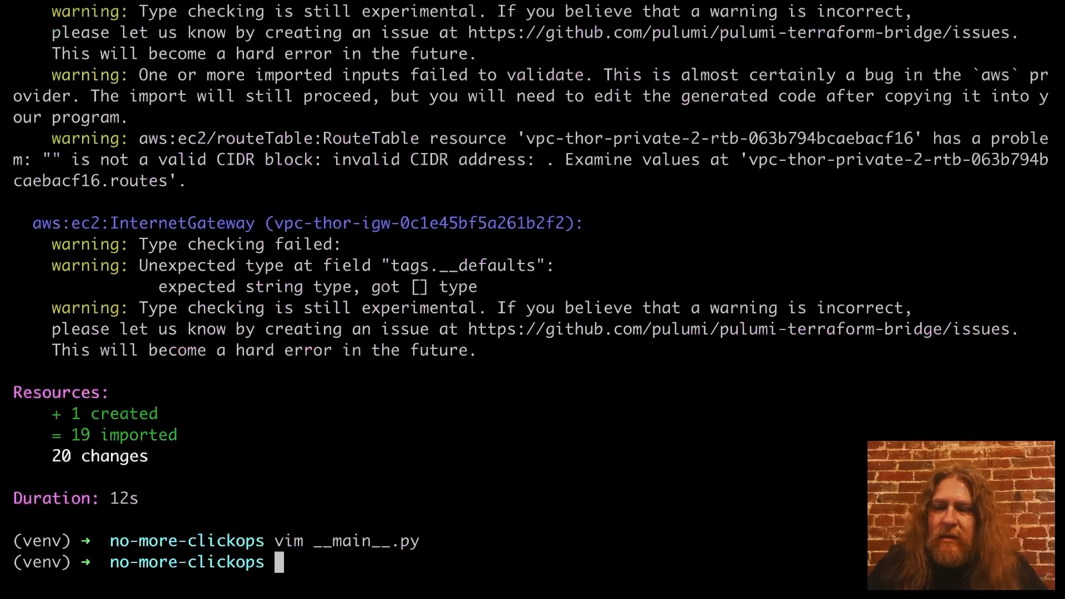
- Run pulumi up so vpc-thor gains the test tag 'I LOVE PULUMI' and highlight that value
{"action": "type", "text": "pul"}
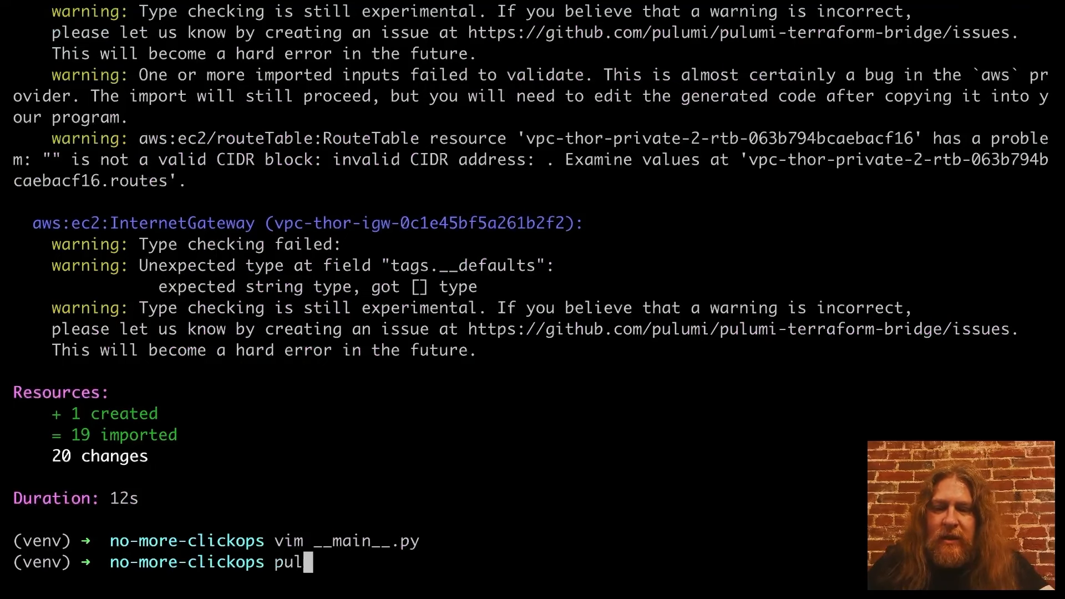
{"action": "key", "text": "Return"}
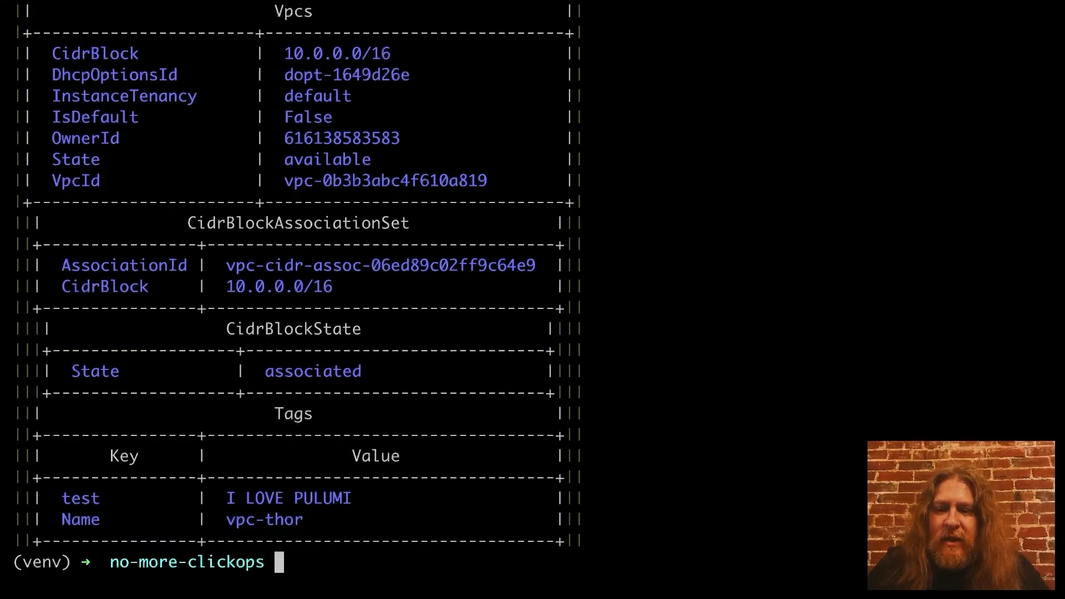
{"action": "double_click", "coordinate": [288, 498]}
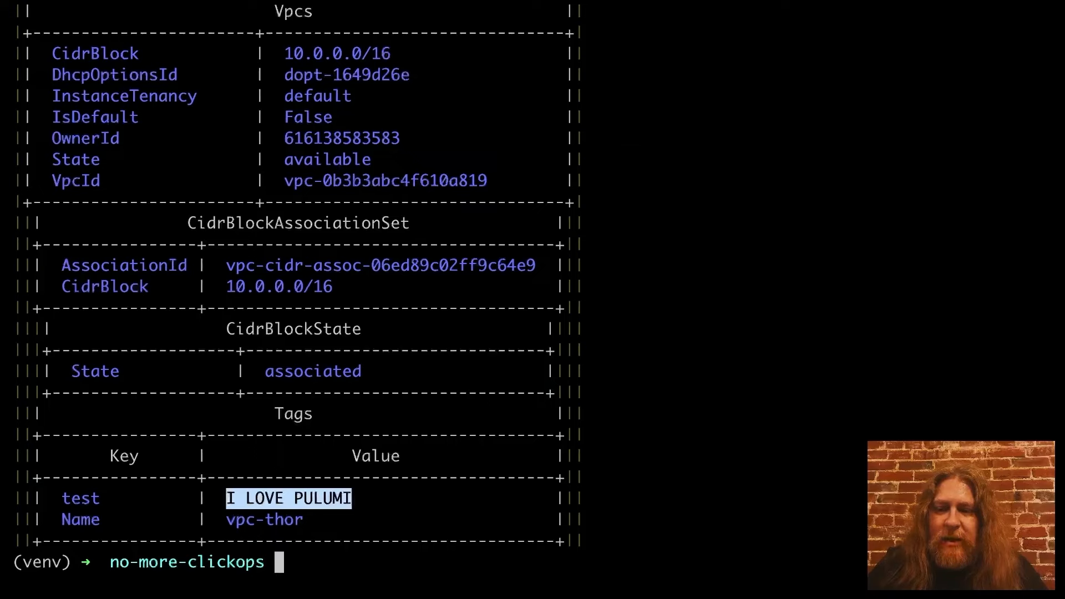